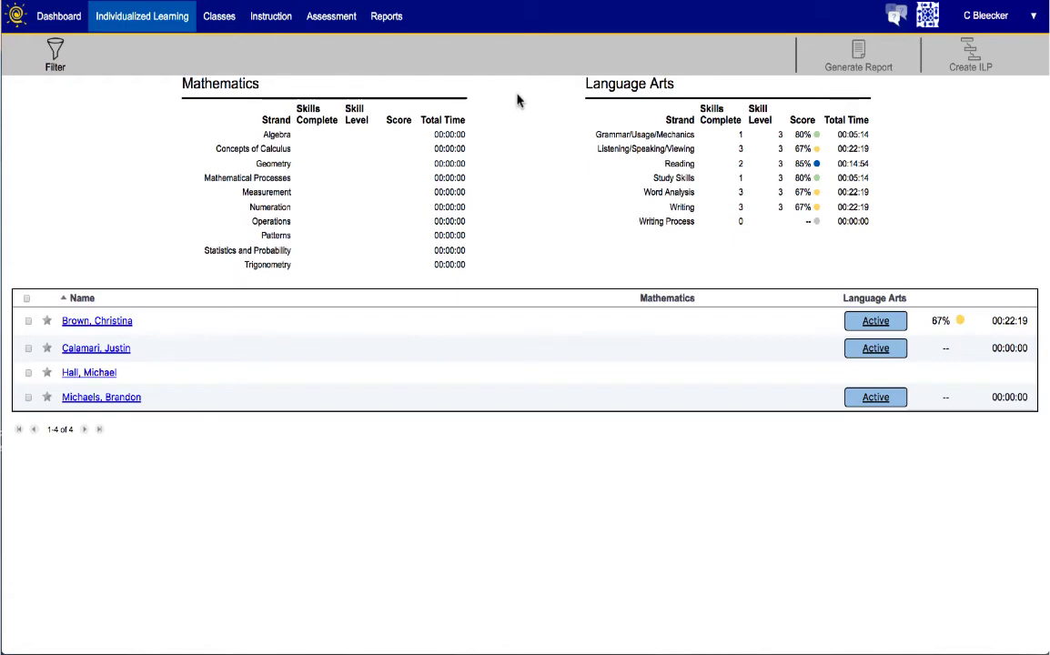
pyautogui.moveTo(851, 307)
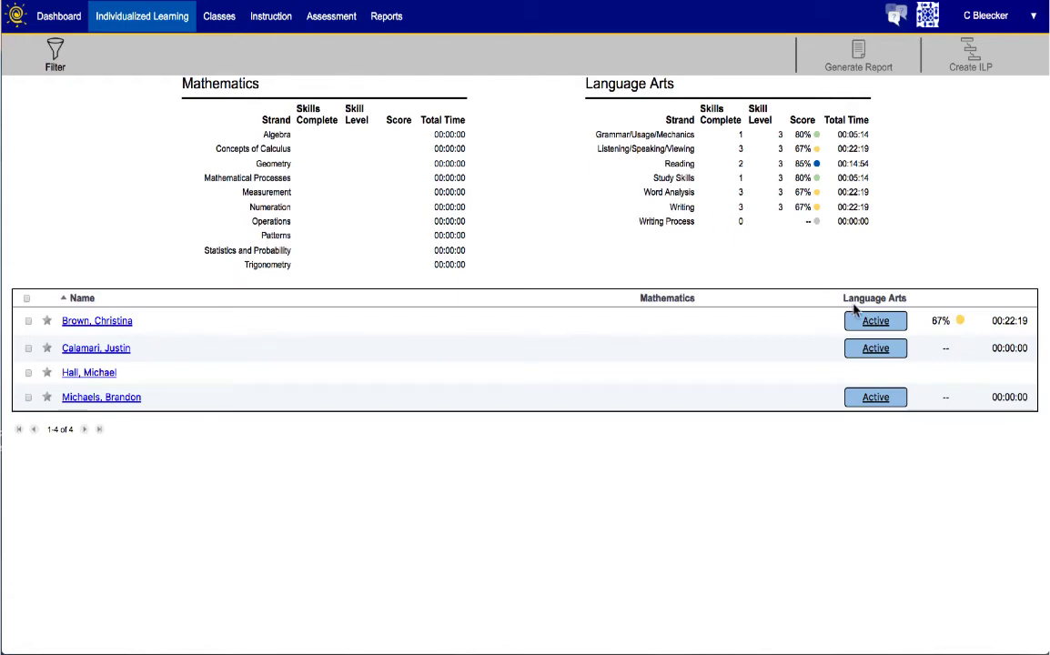
pyautogui.click(875, 320)
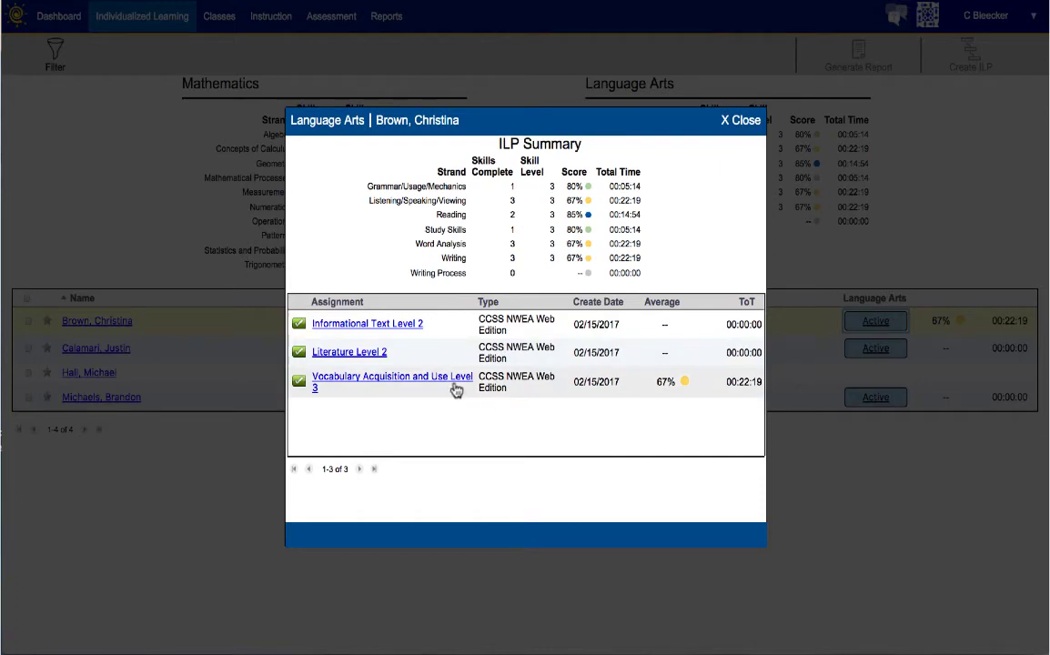
pyautogui.click(392, 382)
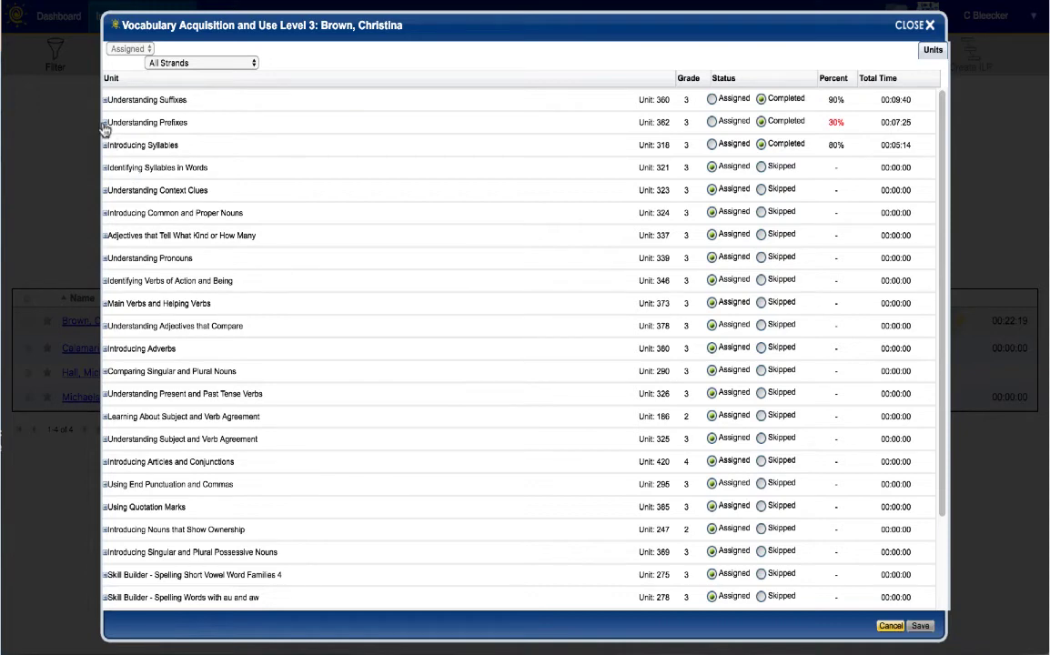
pyautogui.click(103, 122)
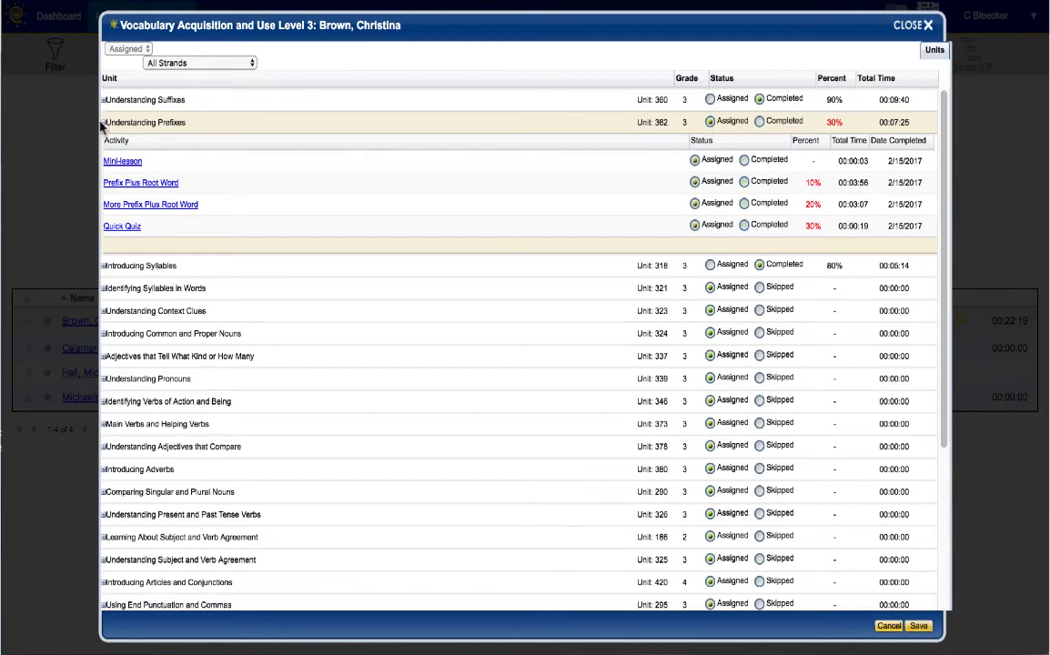
pyautogui.click(103, 122)
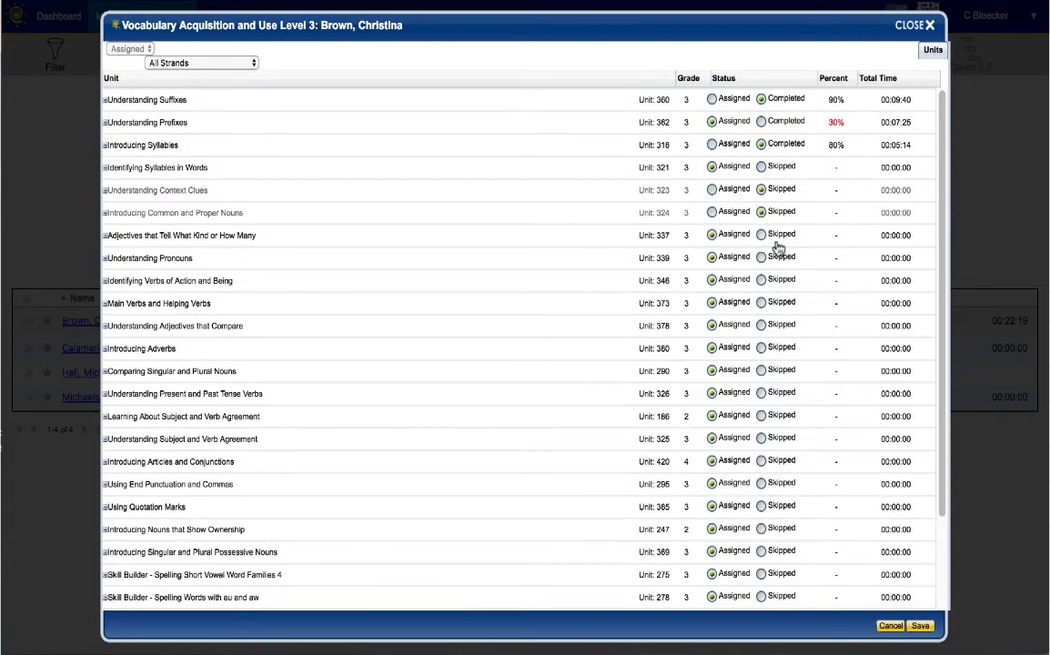
# - Save the skipped-unit changes and return to the Language Arts plan summary
pyautogui.click(920, 625)
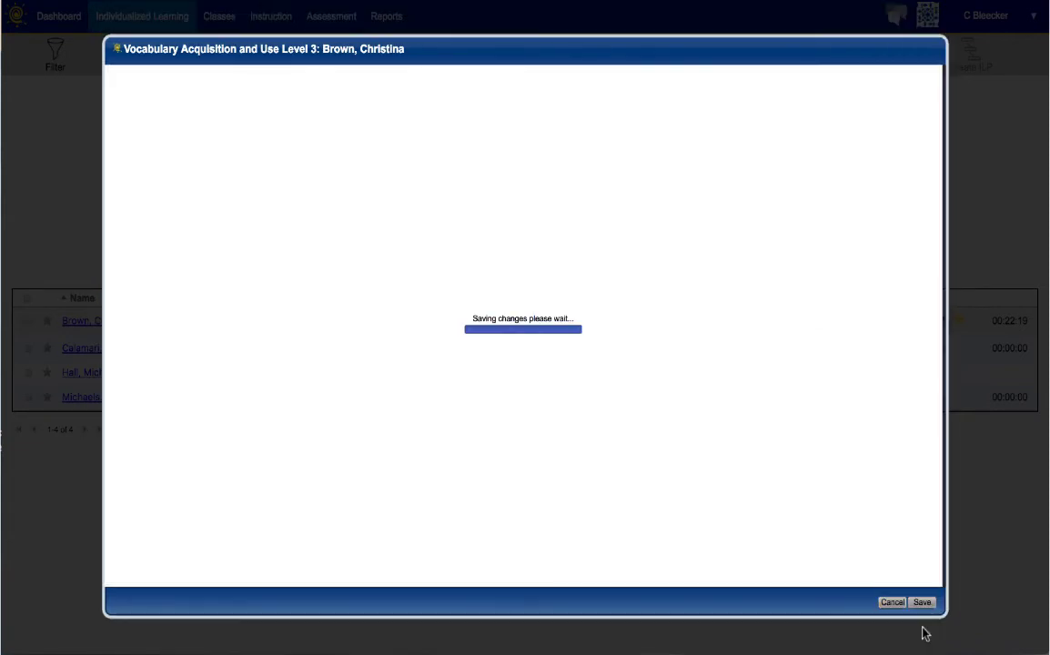
pyautogui.click(922, 601)
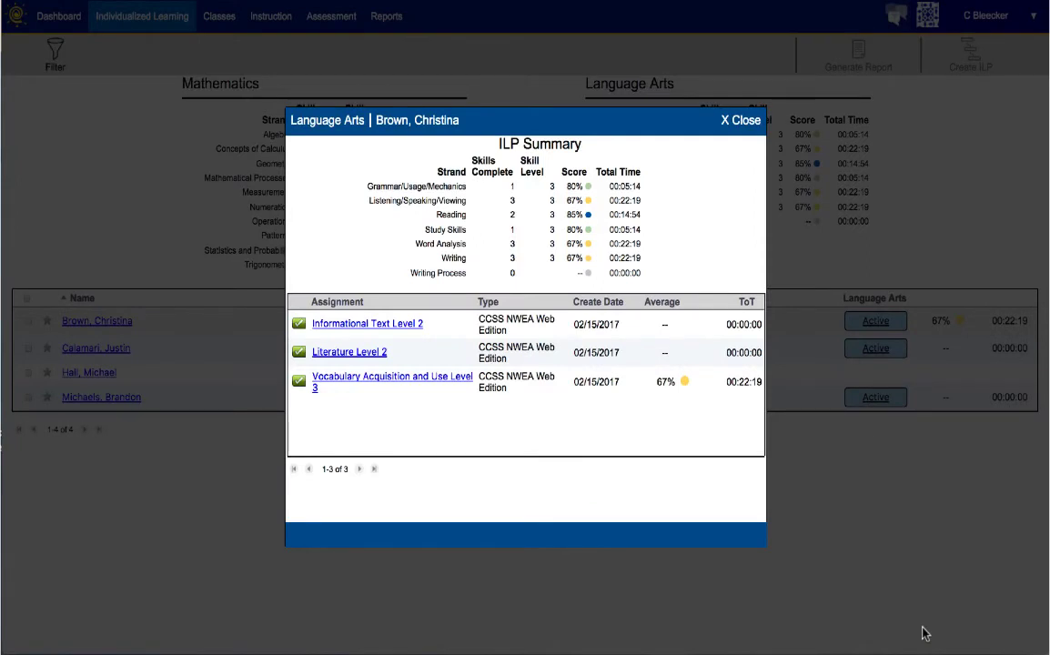